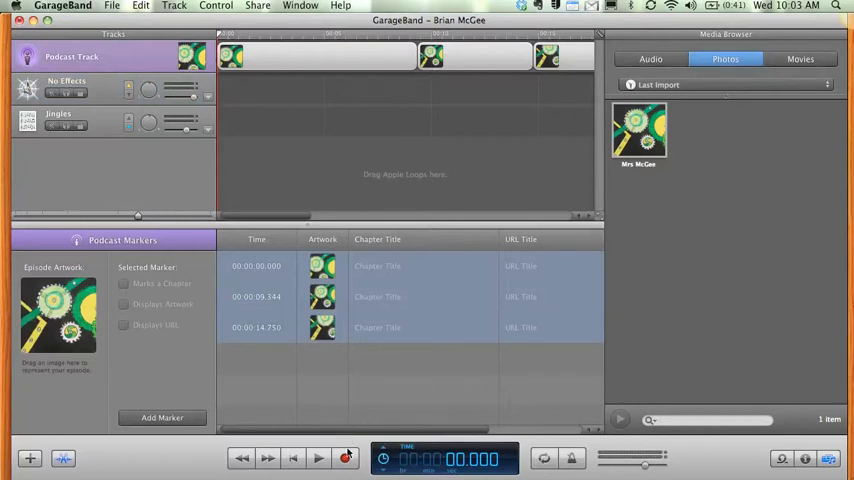
Attempt to record on the podcast track and dismiss the can't-record warning
left_click(344, 458)
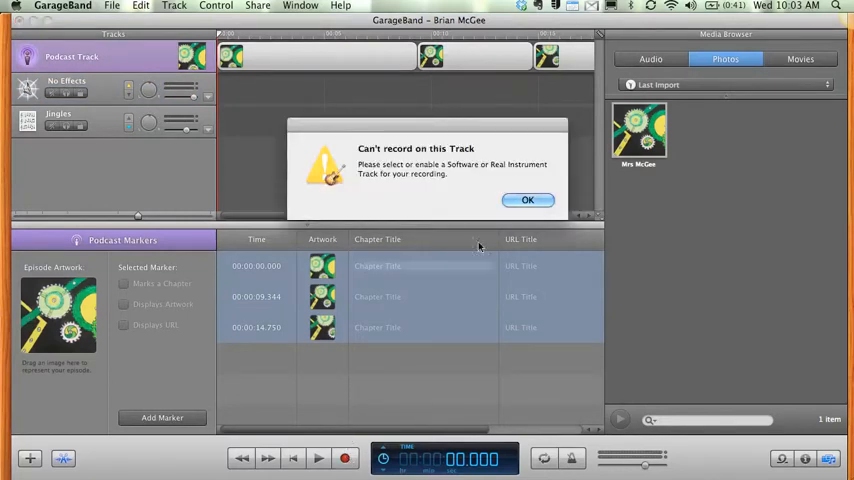
left_click(528, 200)
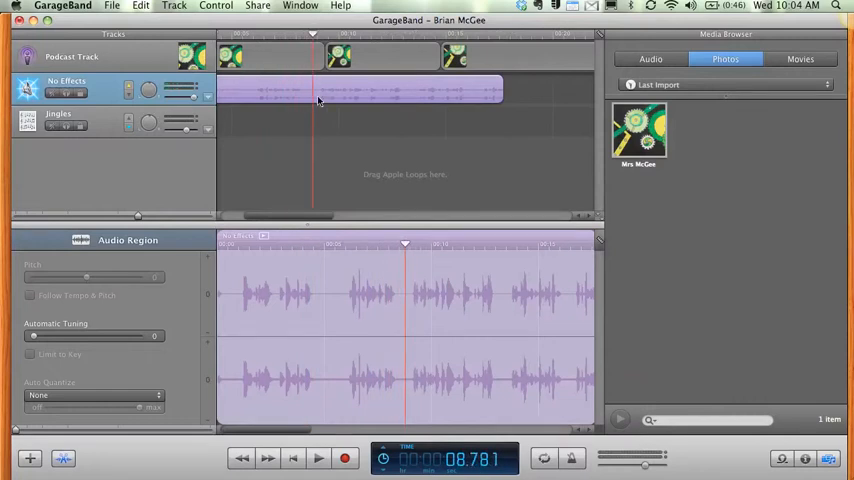
mouse_move(330, 118)
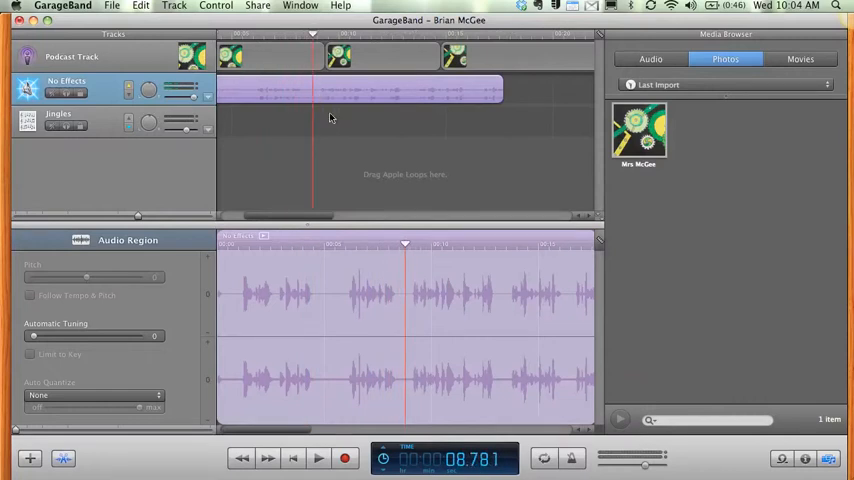
Select the recorded voice region and trim its end to keep only the useful part
left_click(32, 296)
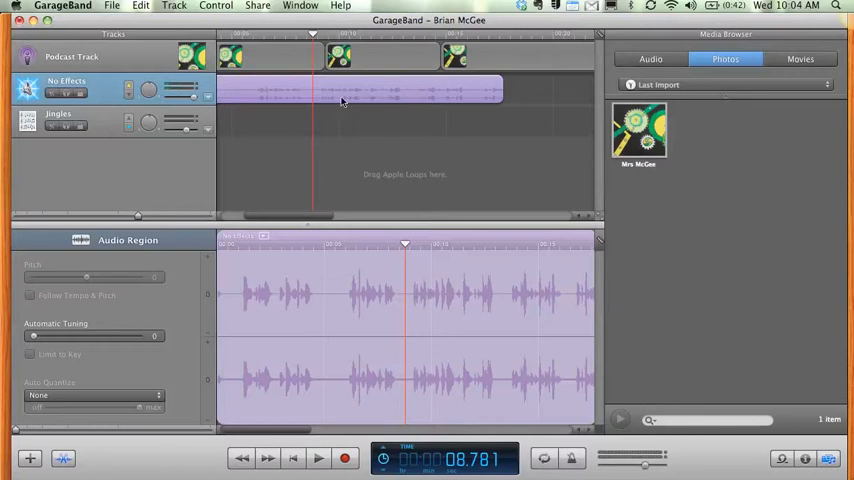
left_click(32, 296)
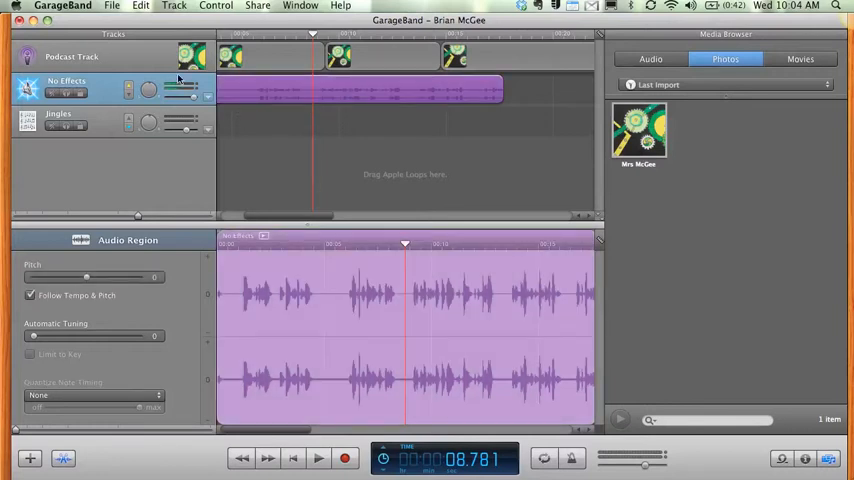
left_click(140, 8)
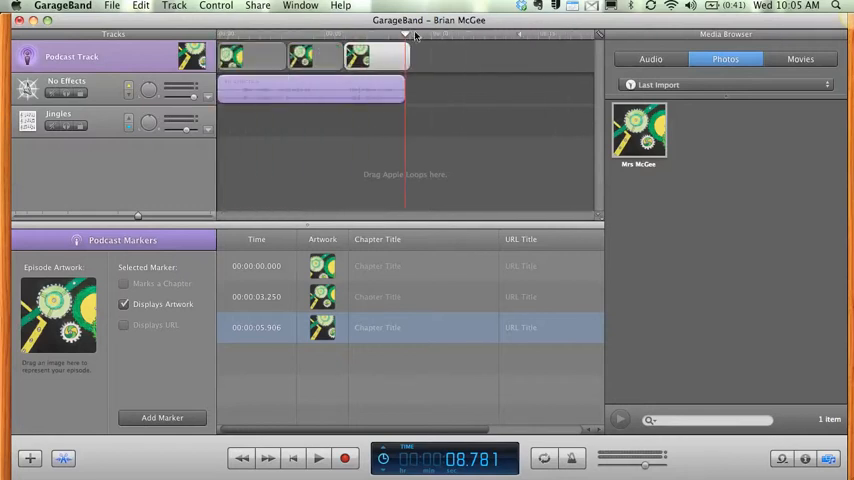
Move the last artwork marker so all three markers fall within the trimmed voice region
left_click(440, 36)
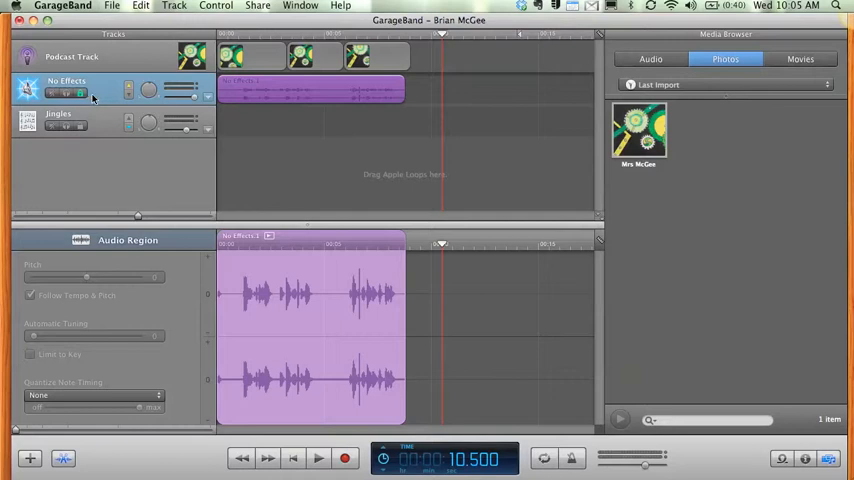
mouse_move(146, 102)
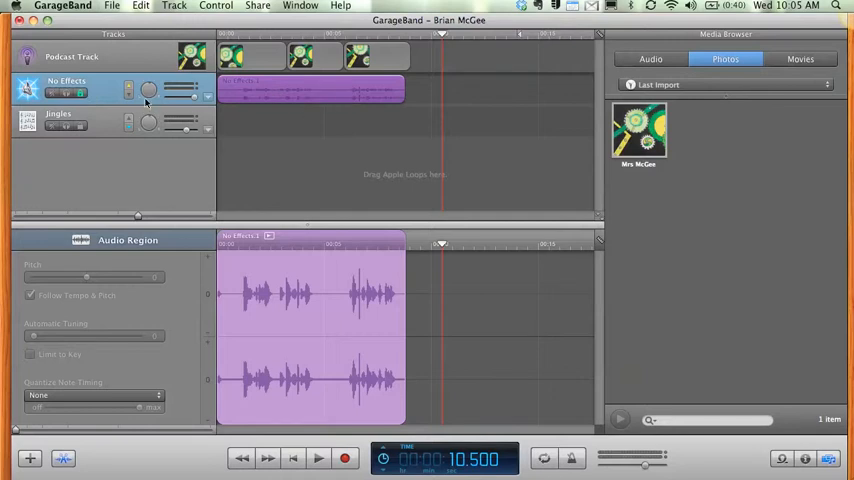